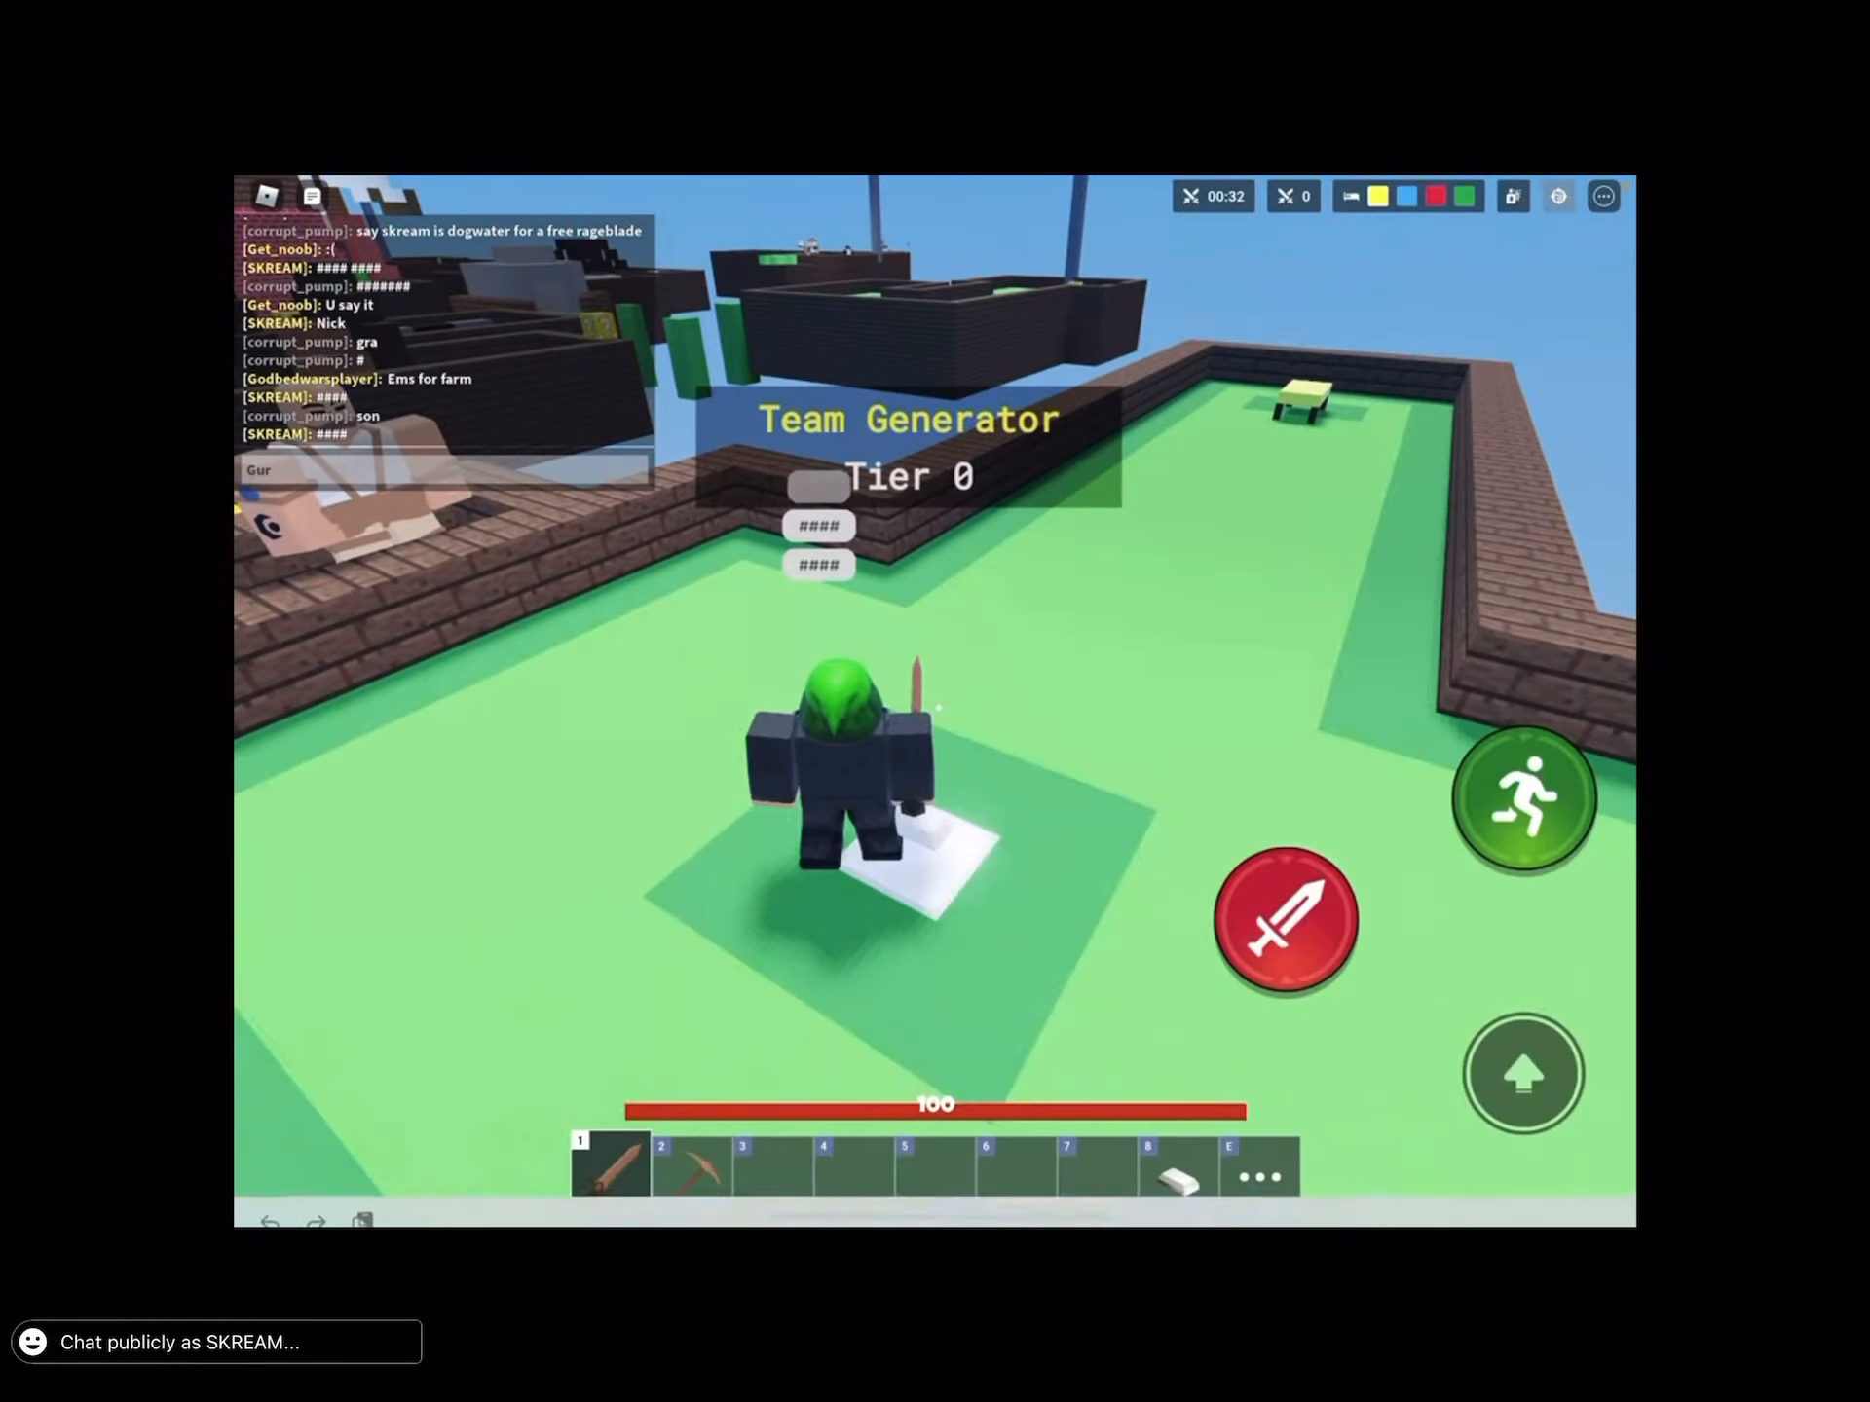
Place yellow wool blocks outward from the island to form a wide platform.
{"action": "left_click", "coordinate": [442, 469]}
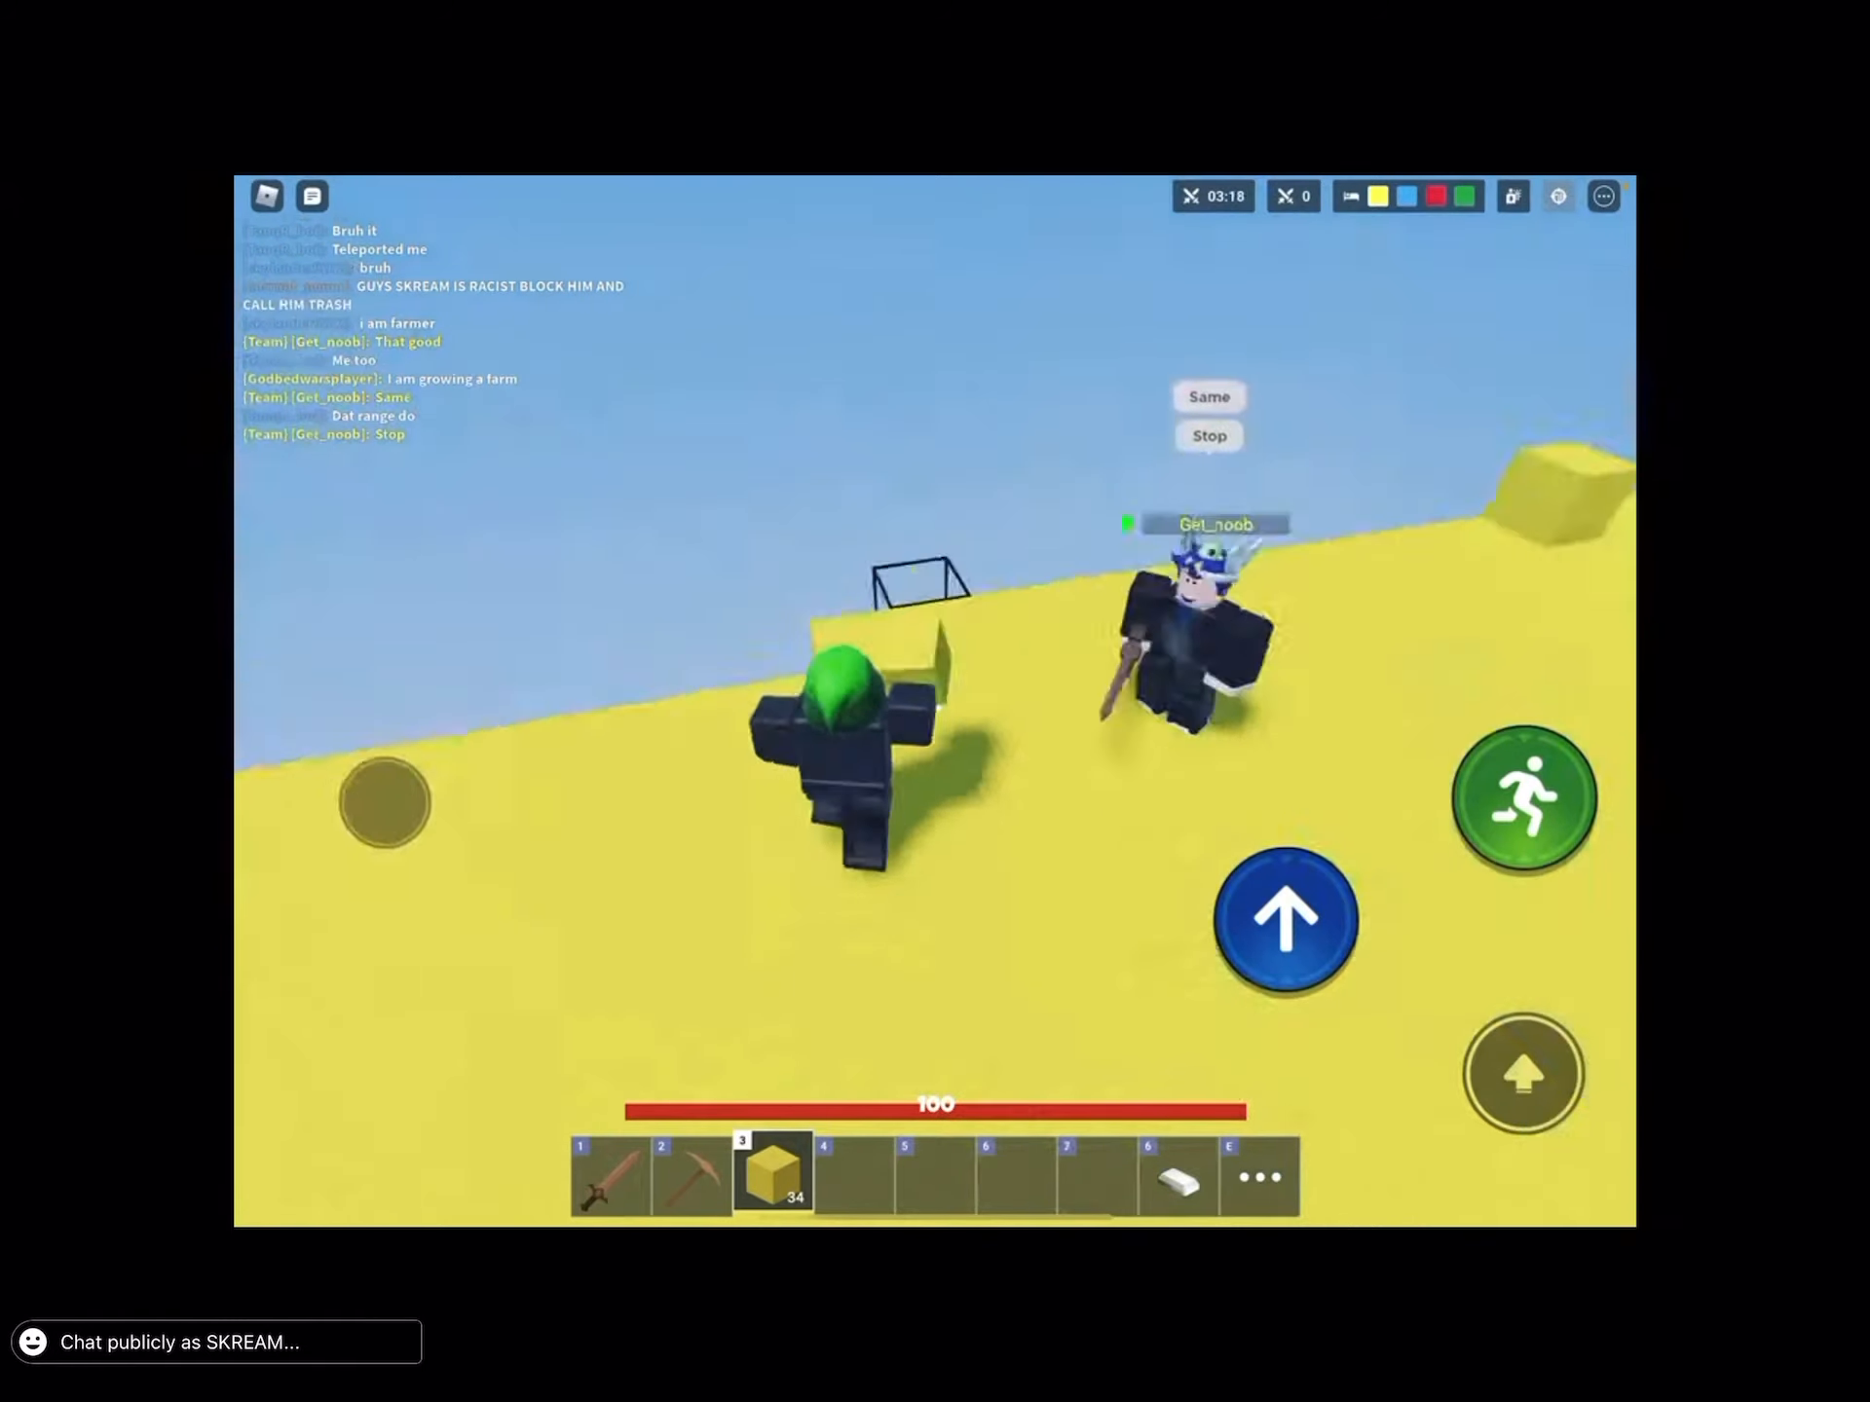
Send 'Lucky block farm' to team chat.
{"action": "type", "text": "Lucky"}
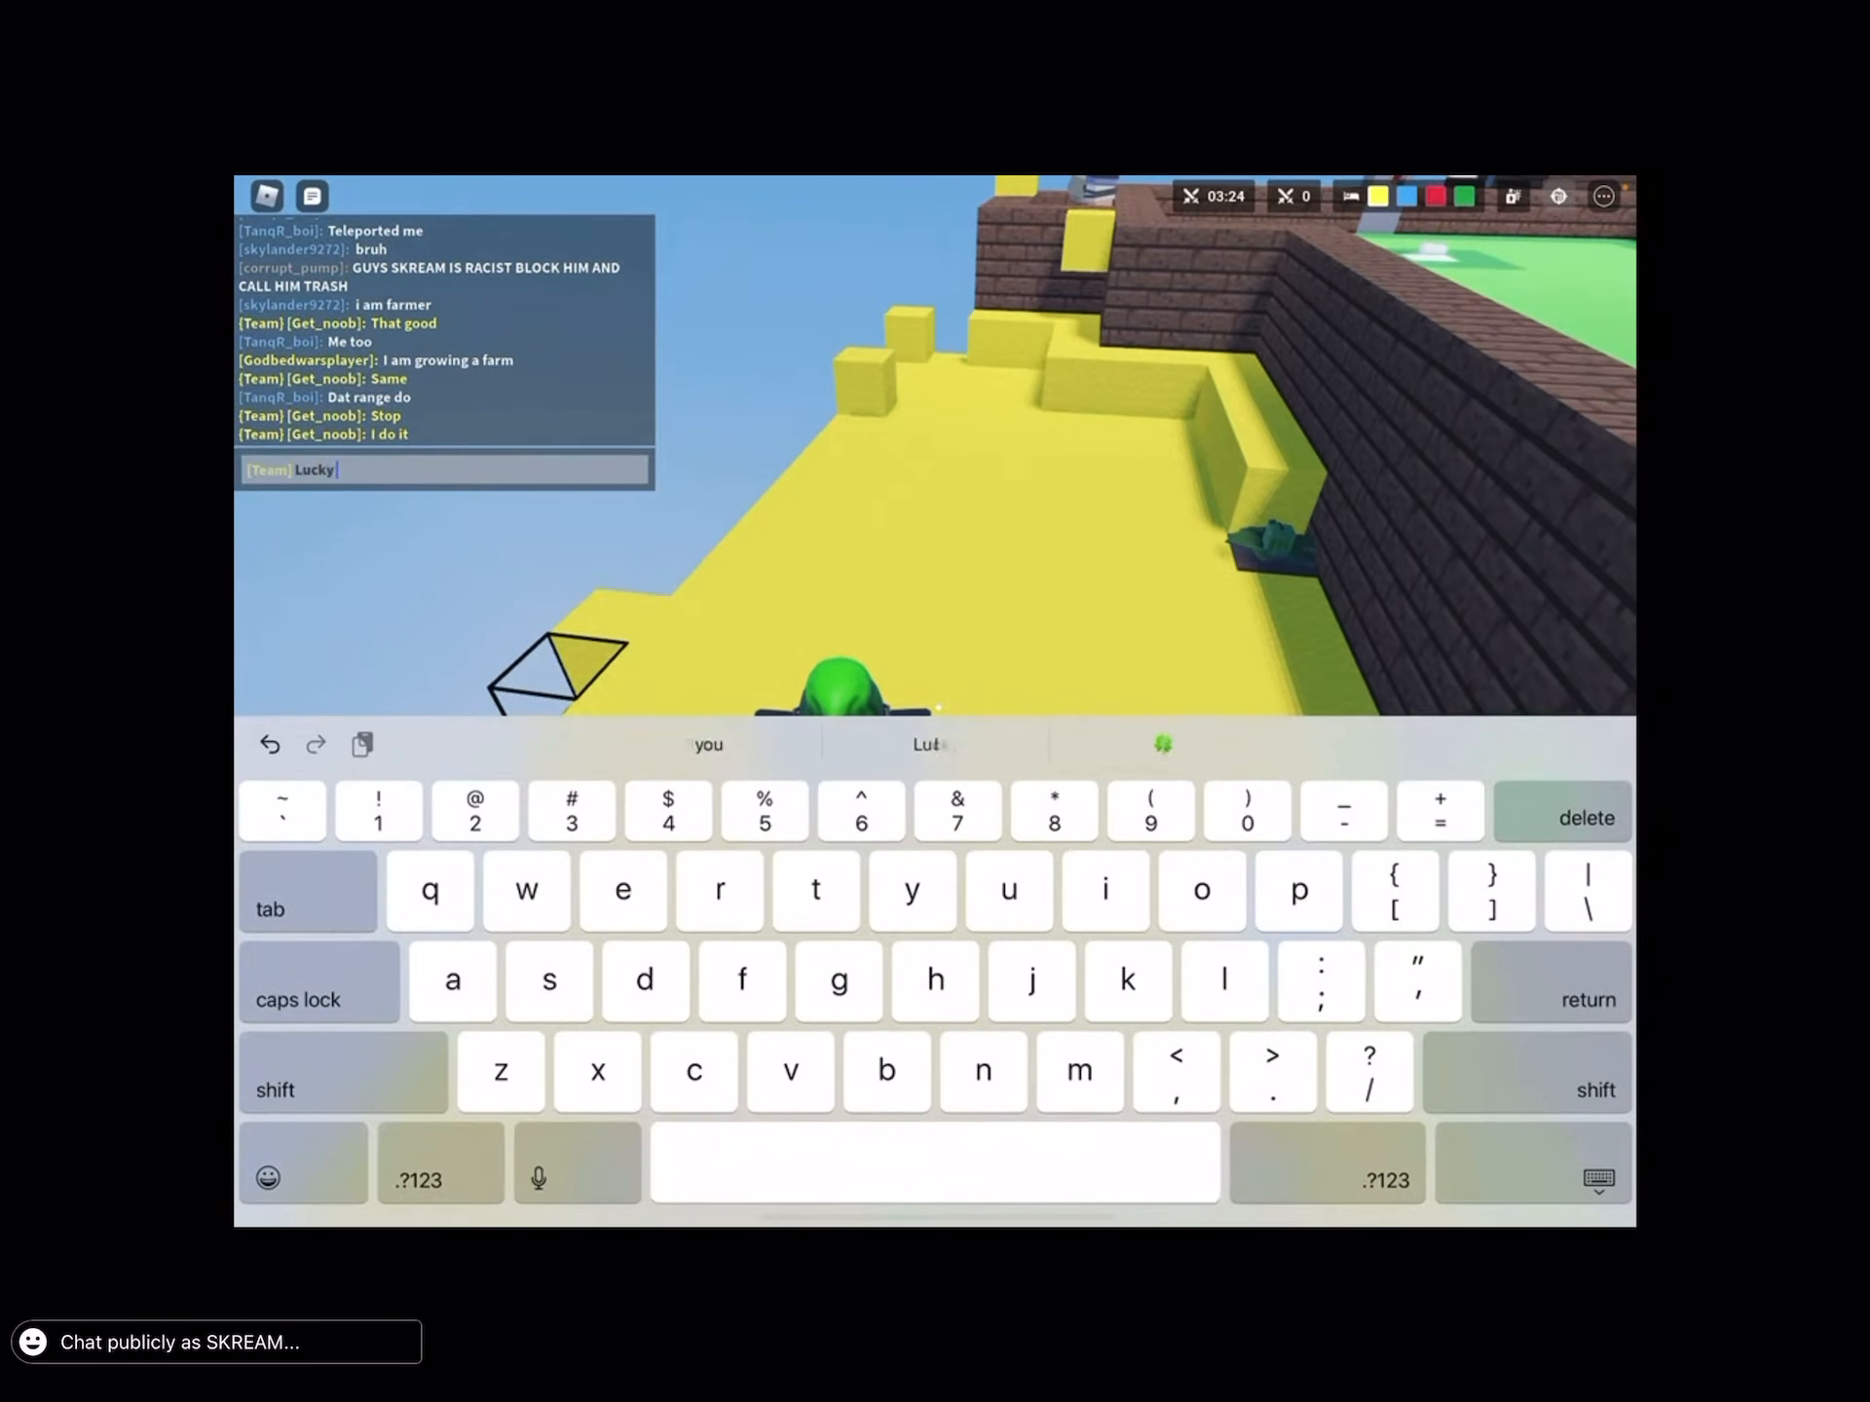
{"action": "type", "text": "block farm"}
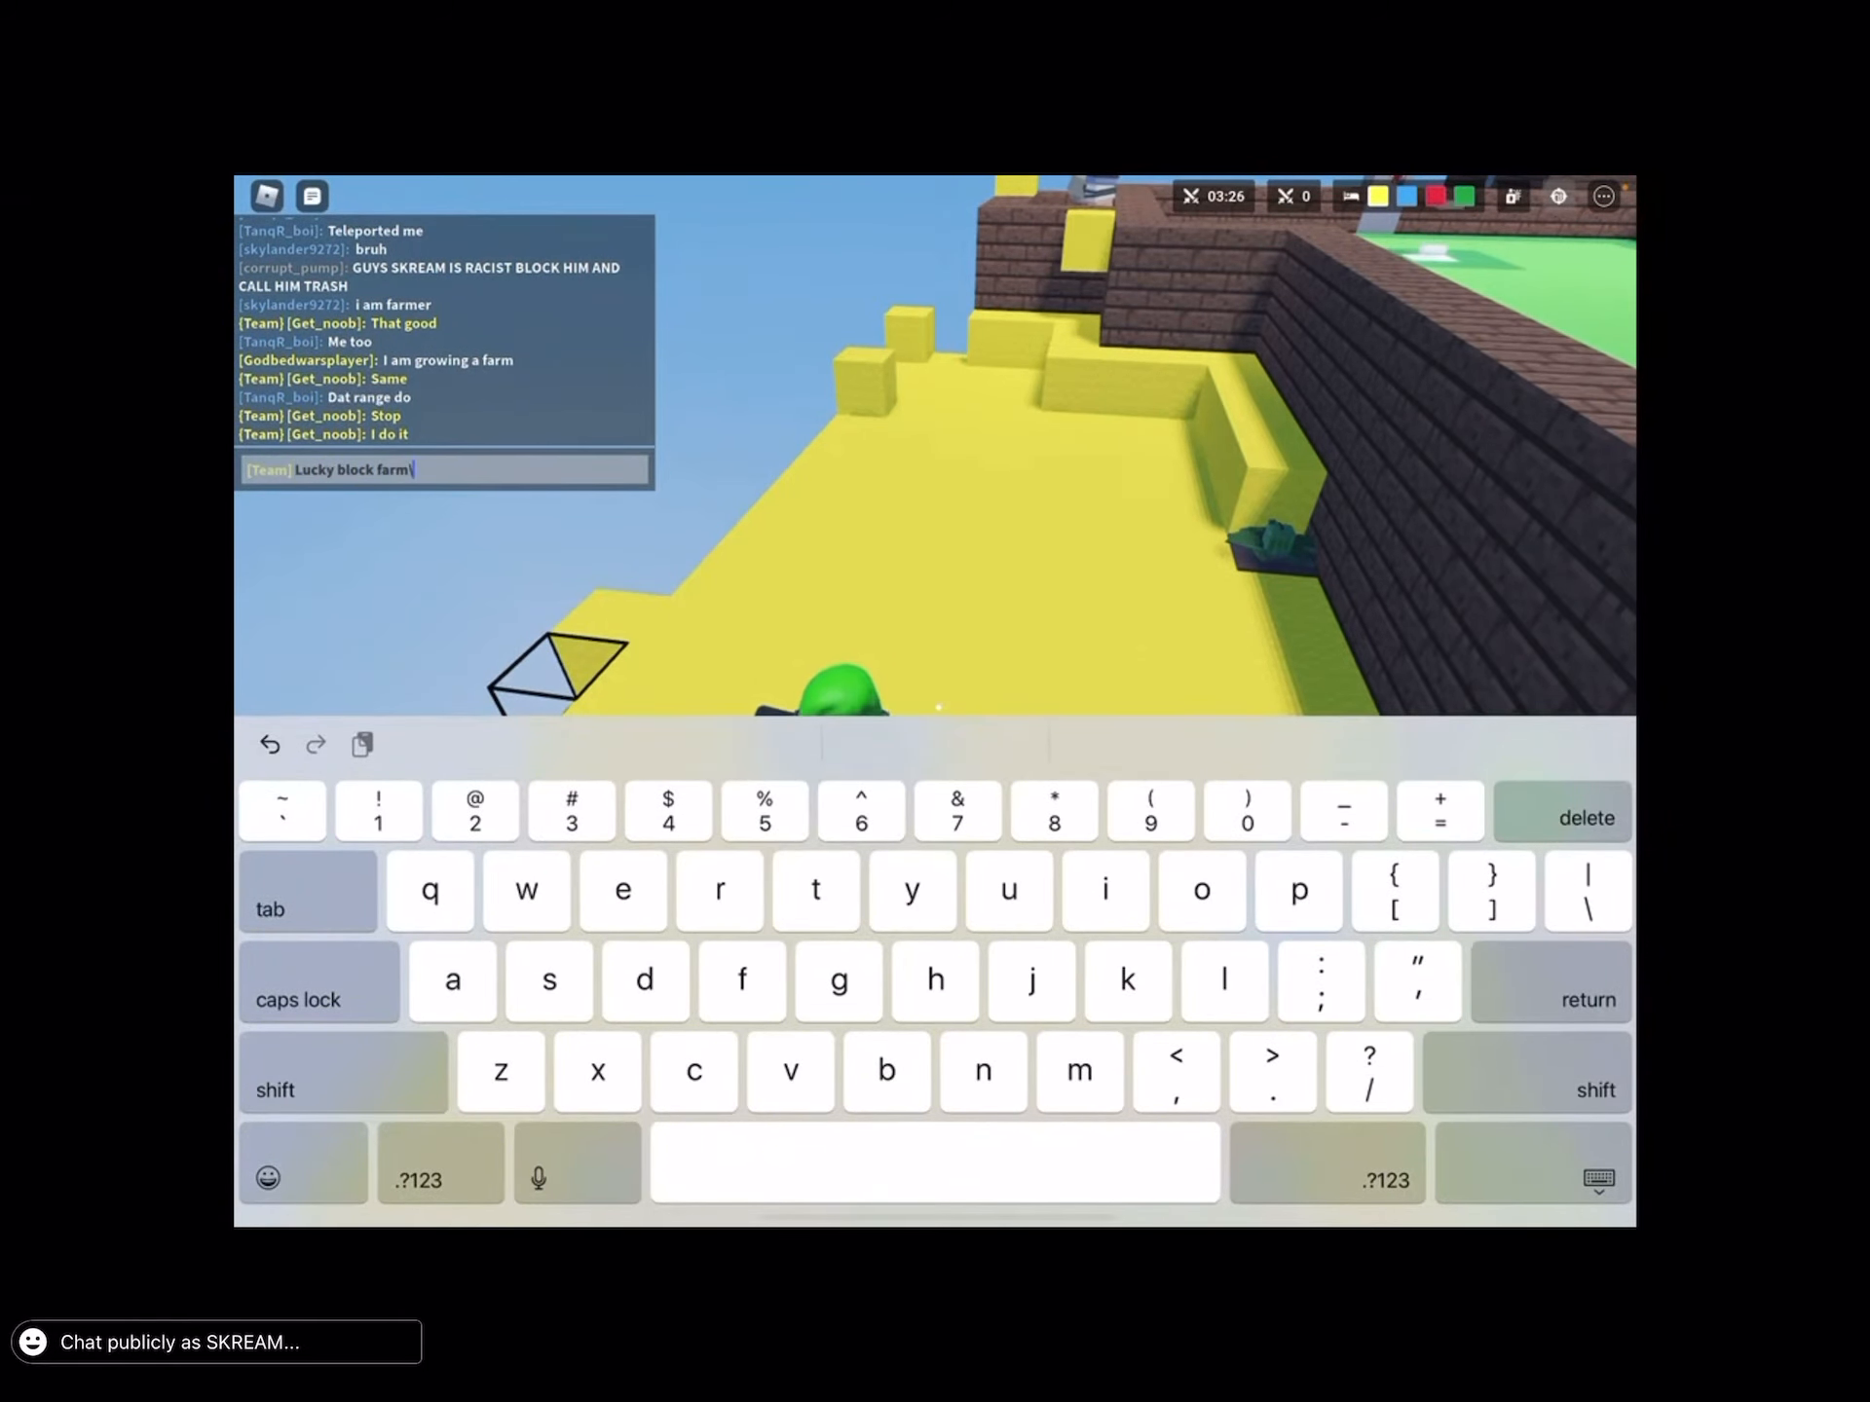
{"action": "key", "text": "Return"}
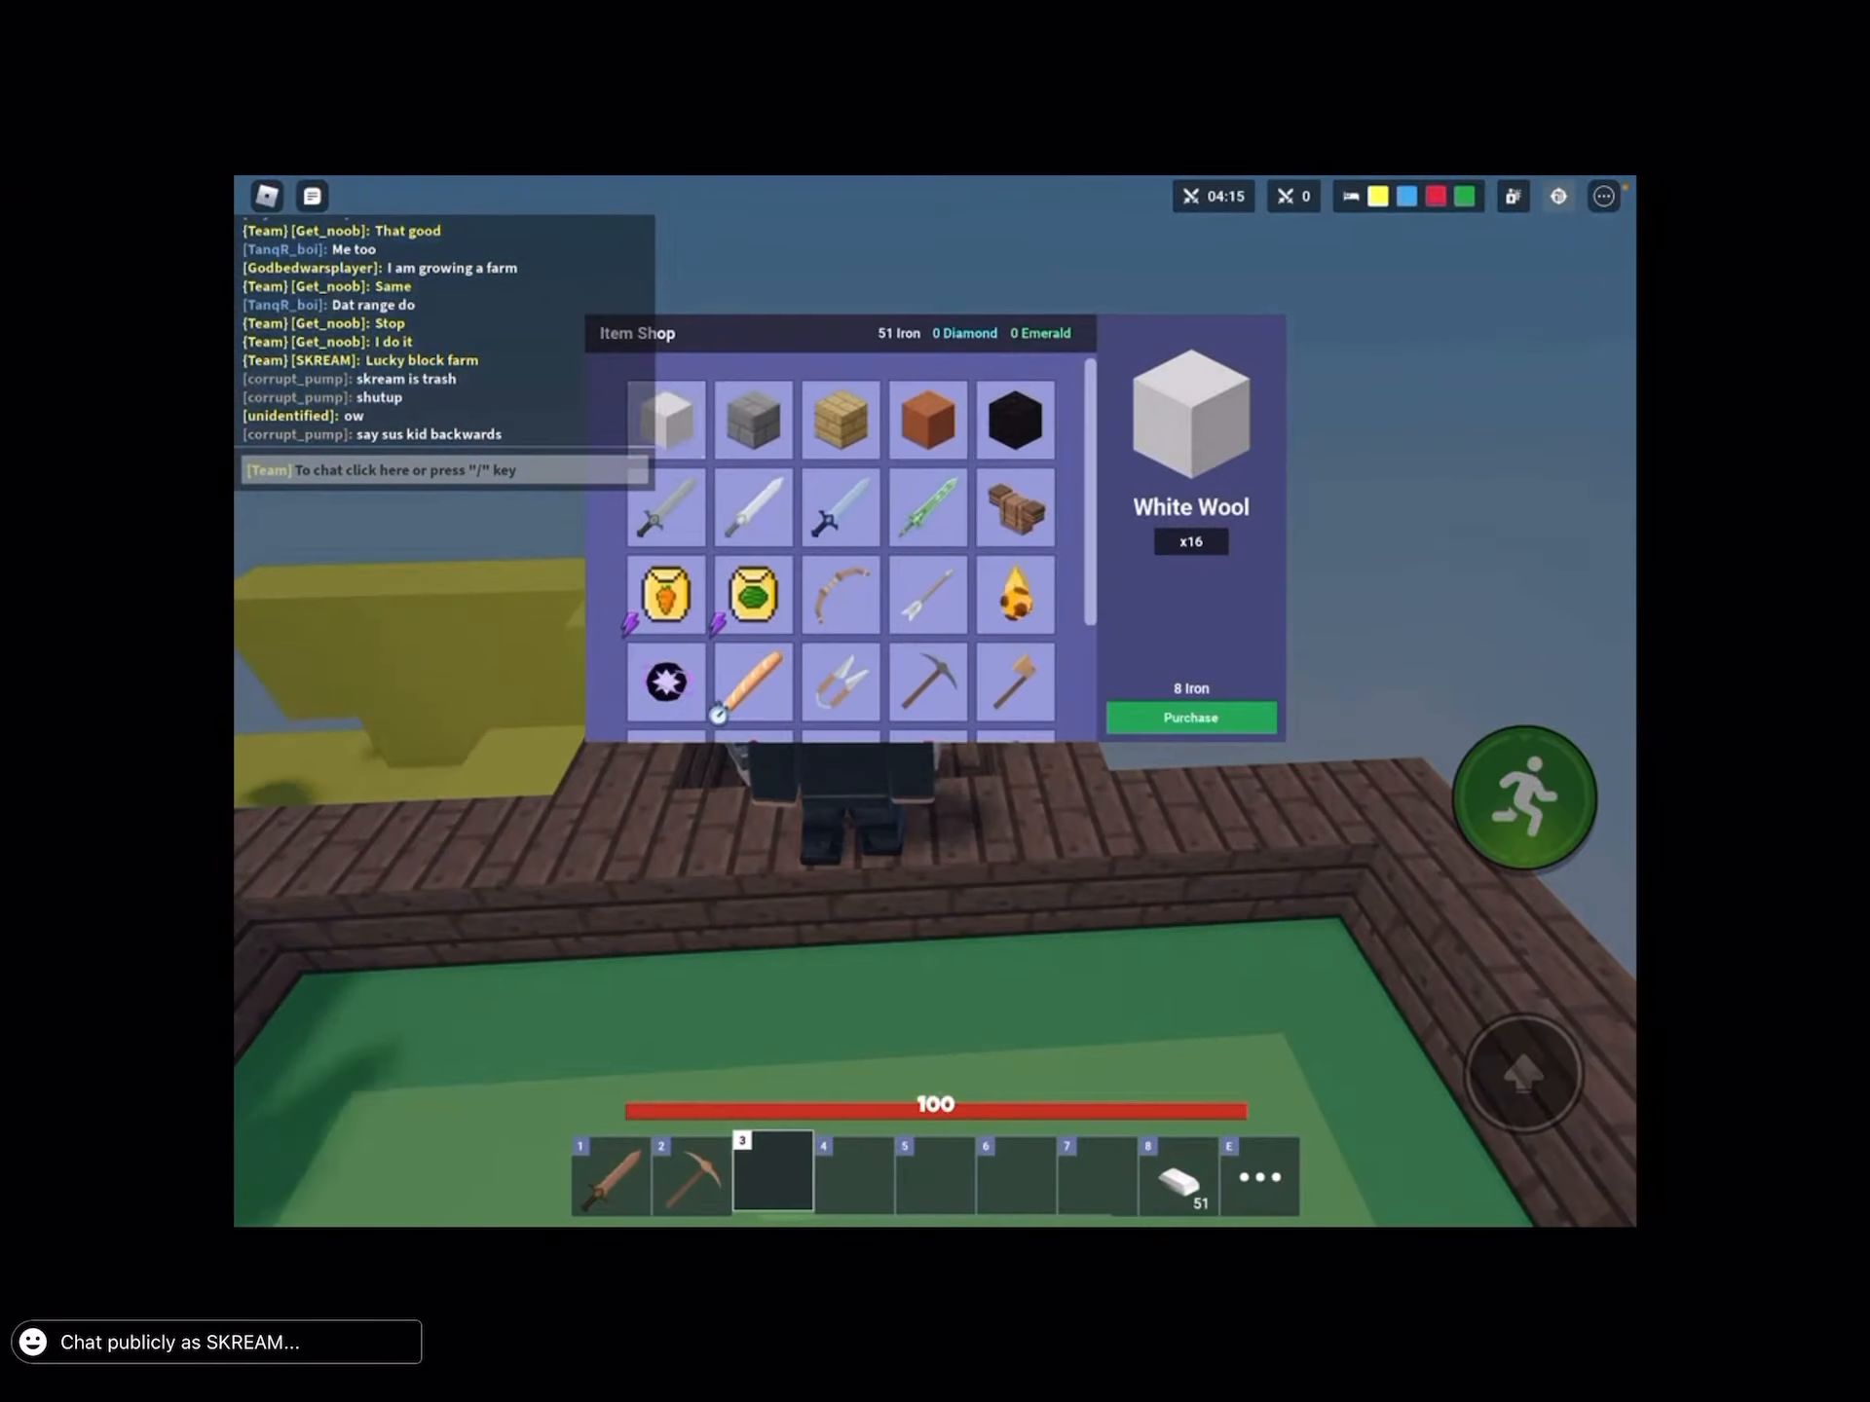
Purchase wool from the Item Shop, ending with 80 blocks and 11 iron.
{"action": "left_click", "coordinate": [1188, 716]}
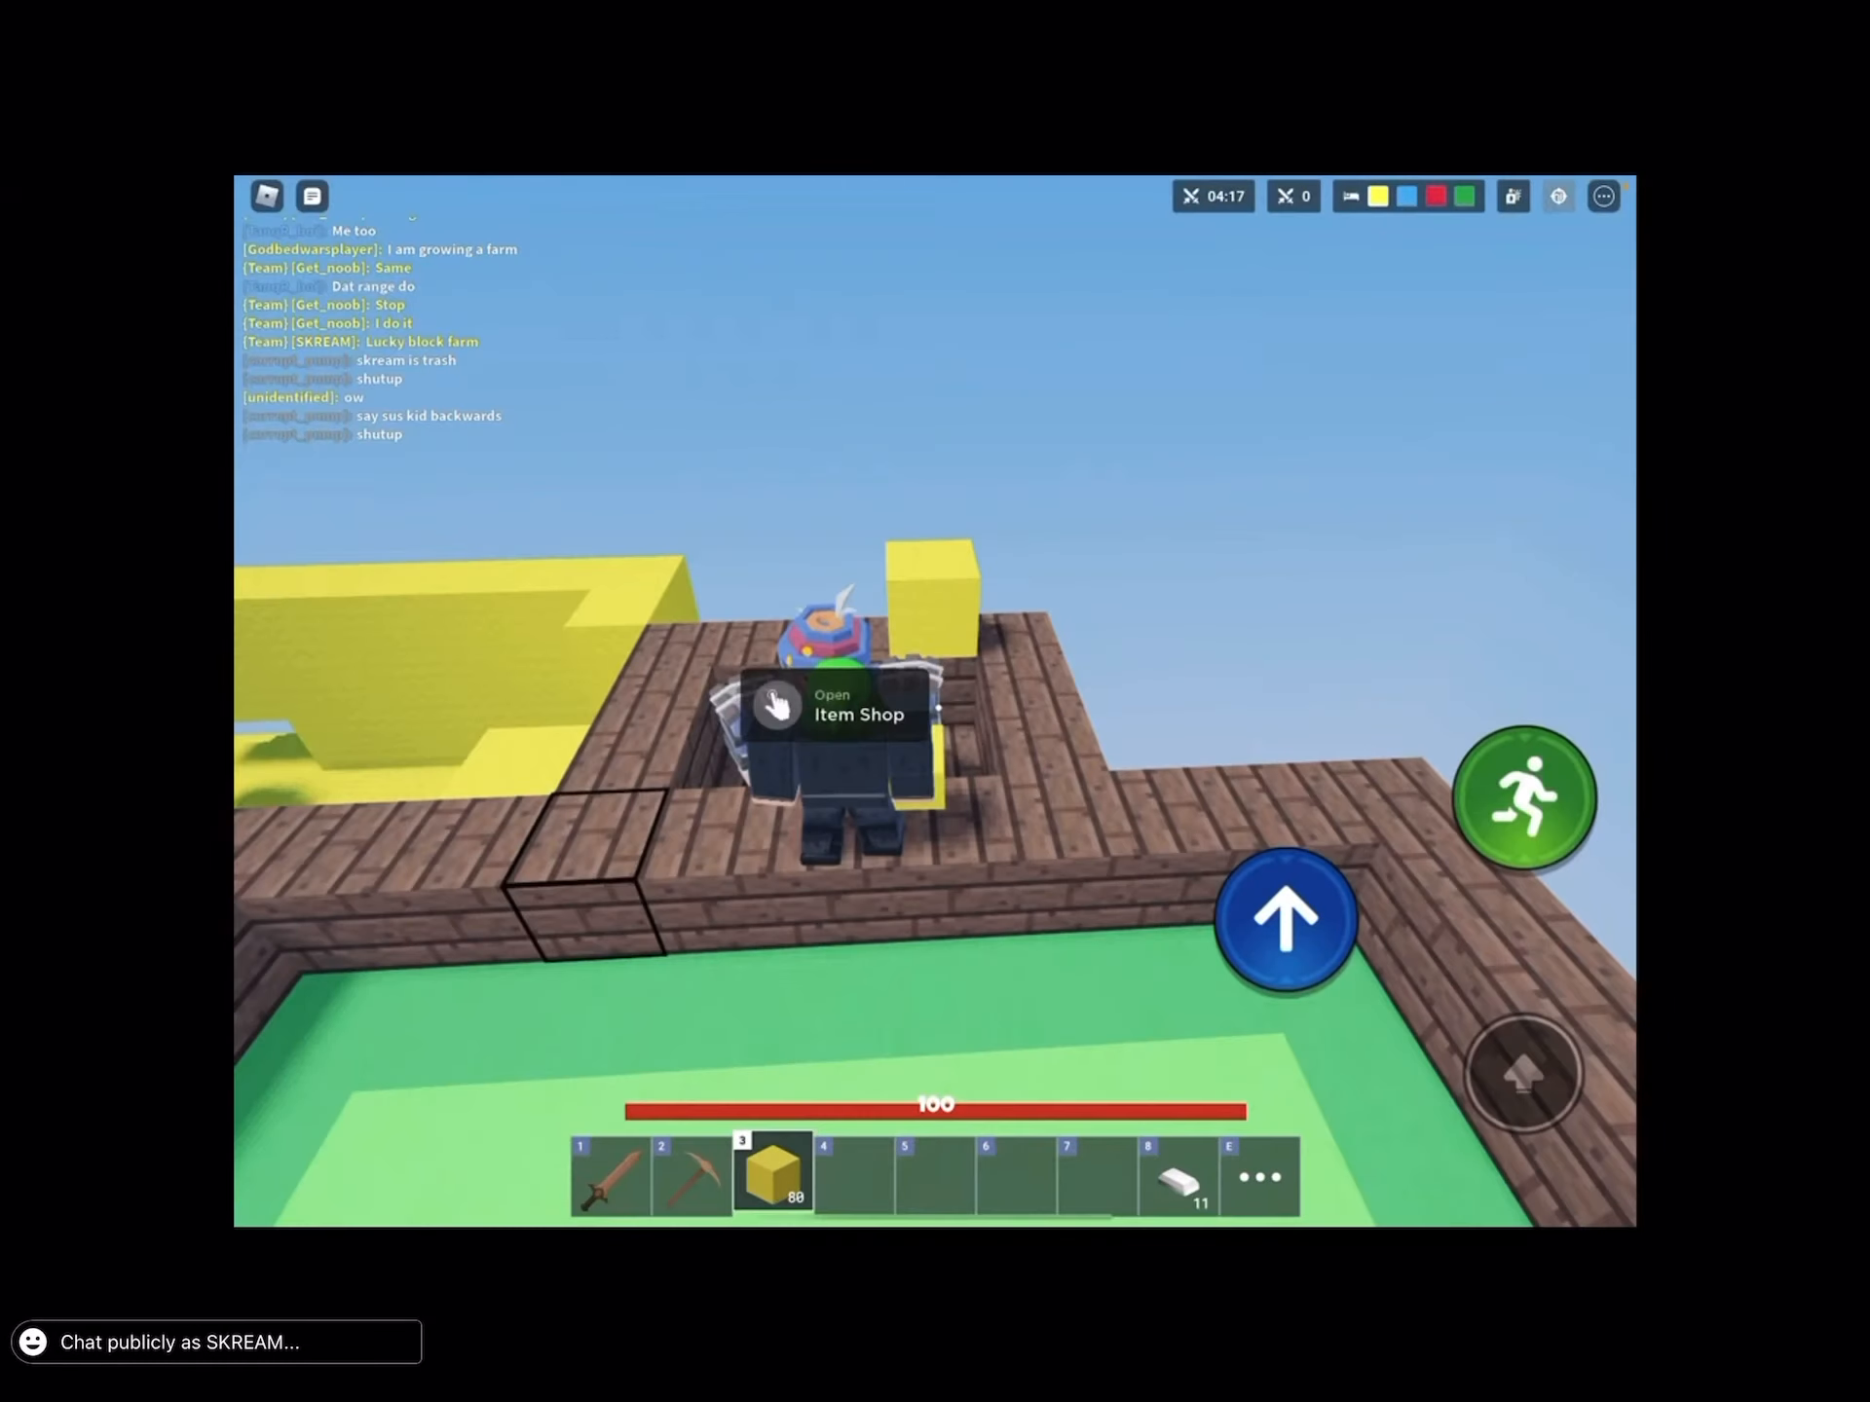